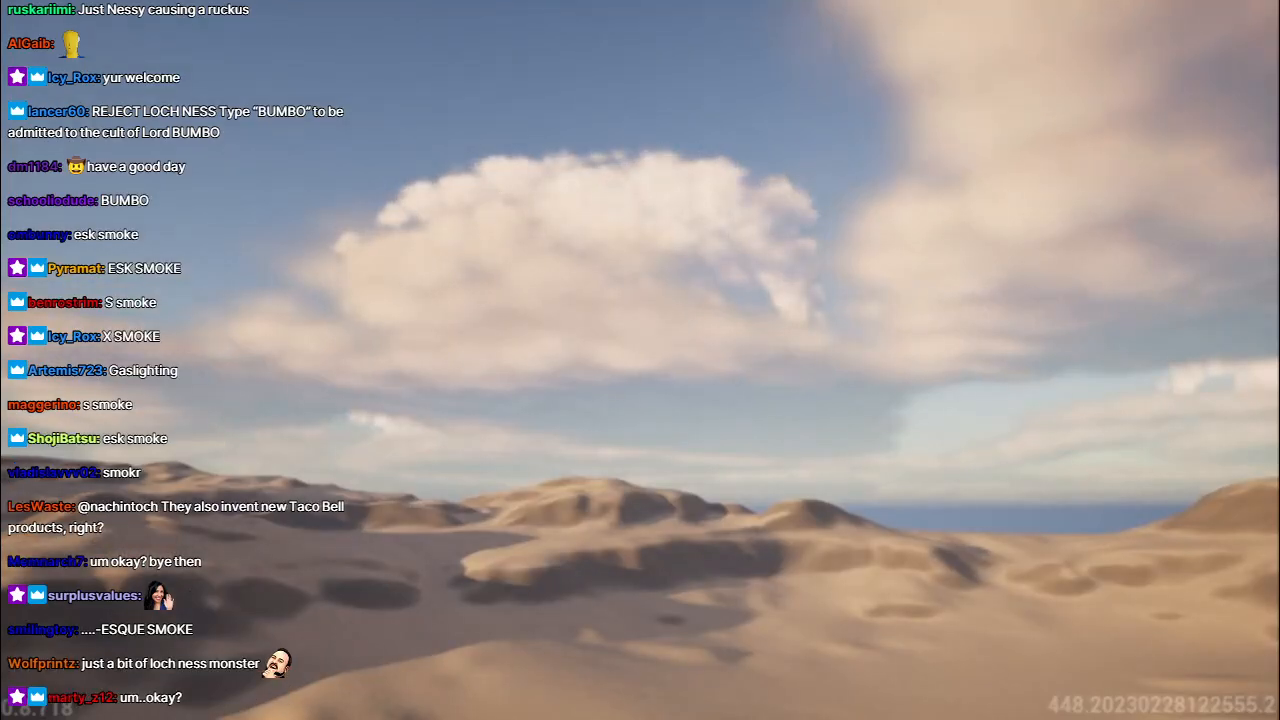
scroll(down, 3)
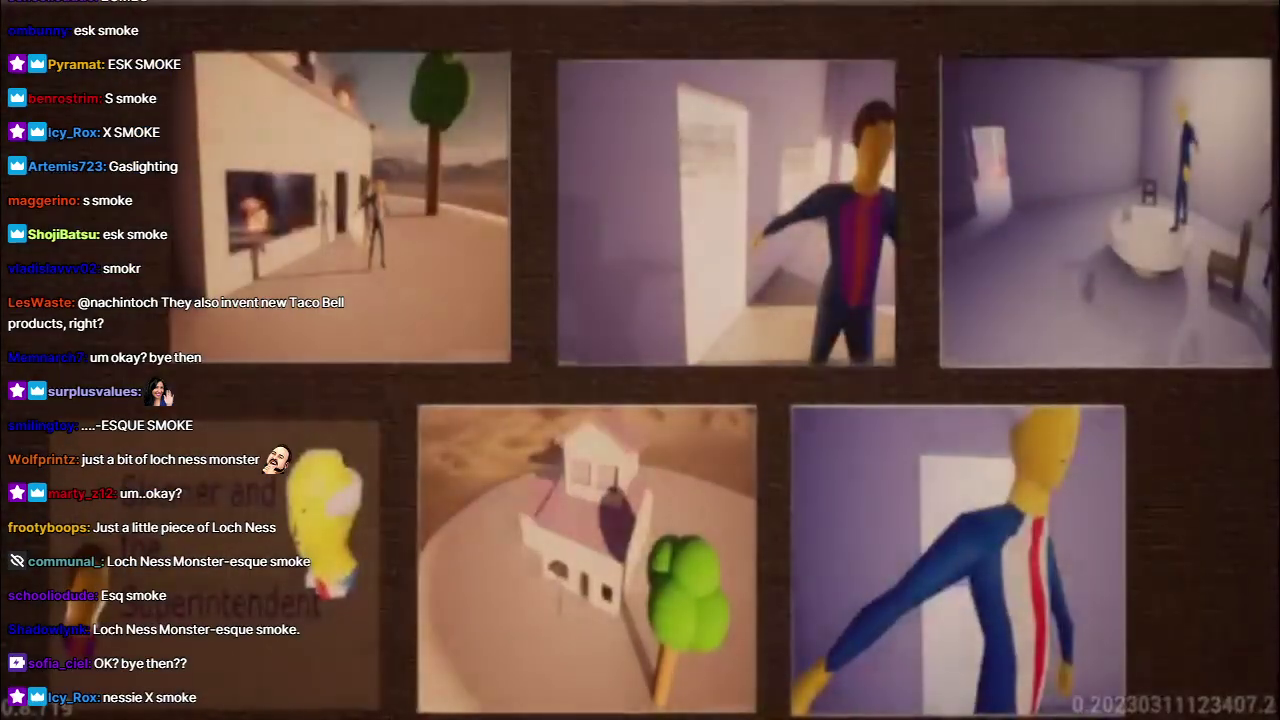
scroll(down, 3)
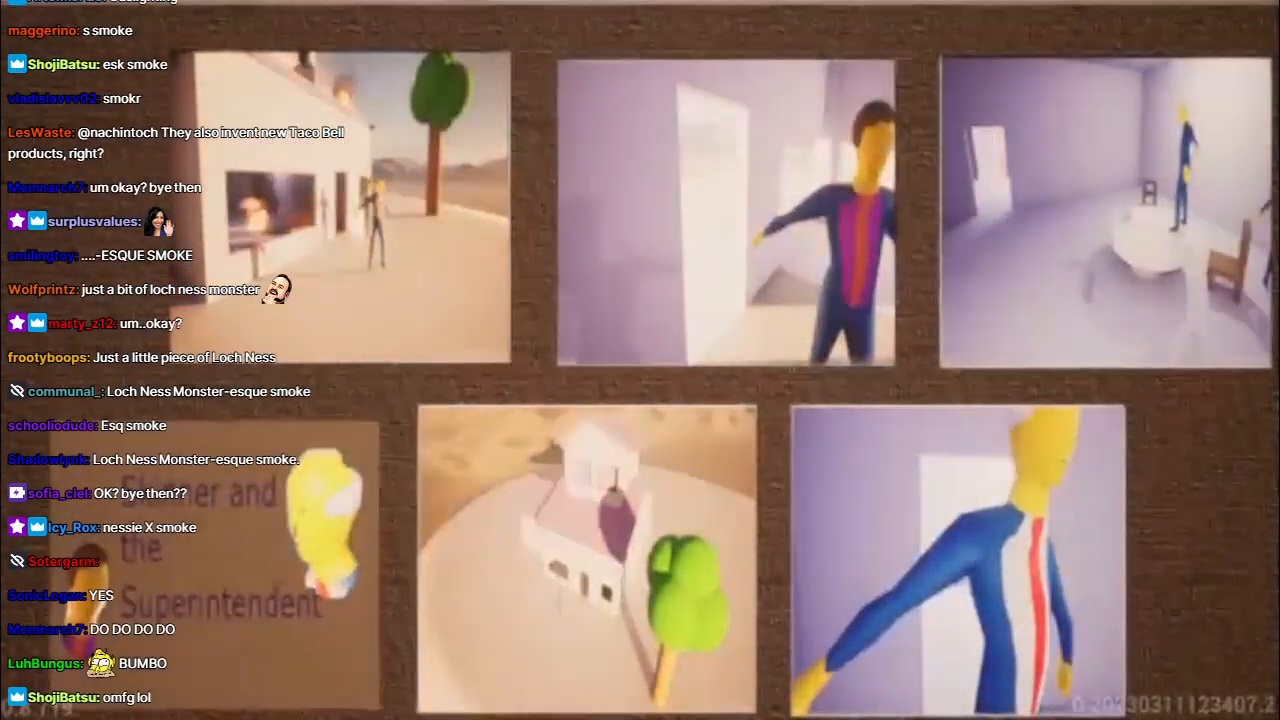
scroll(down, 3)
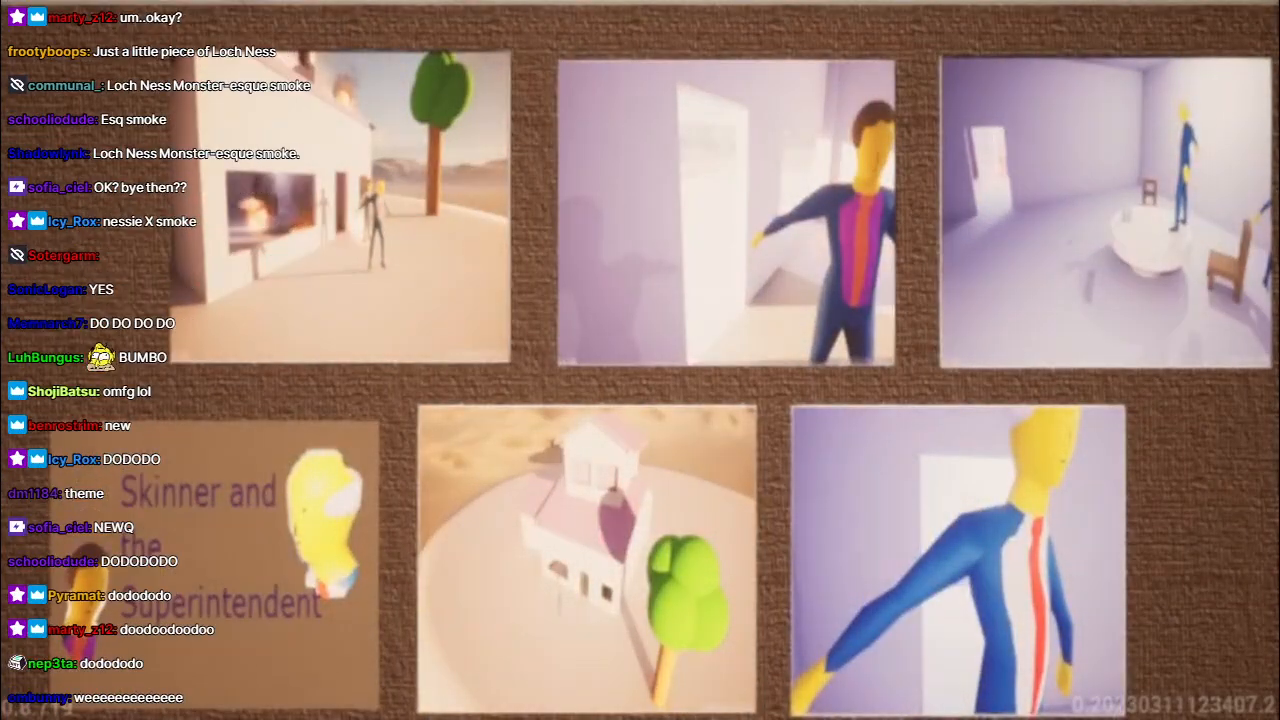
scroll(down, 3)
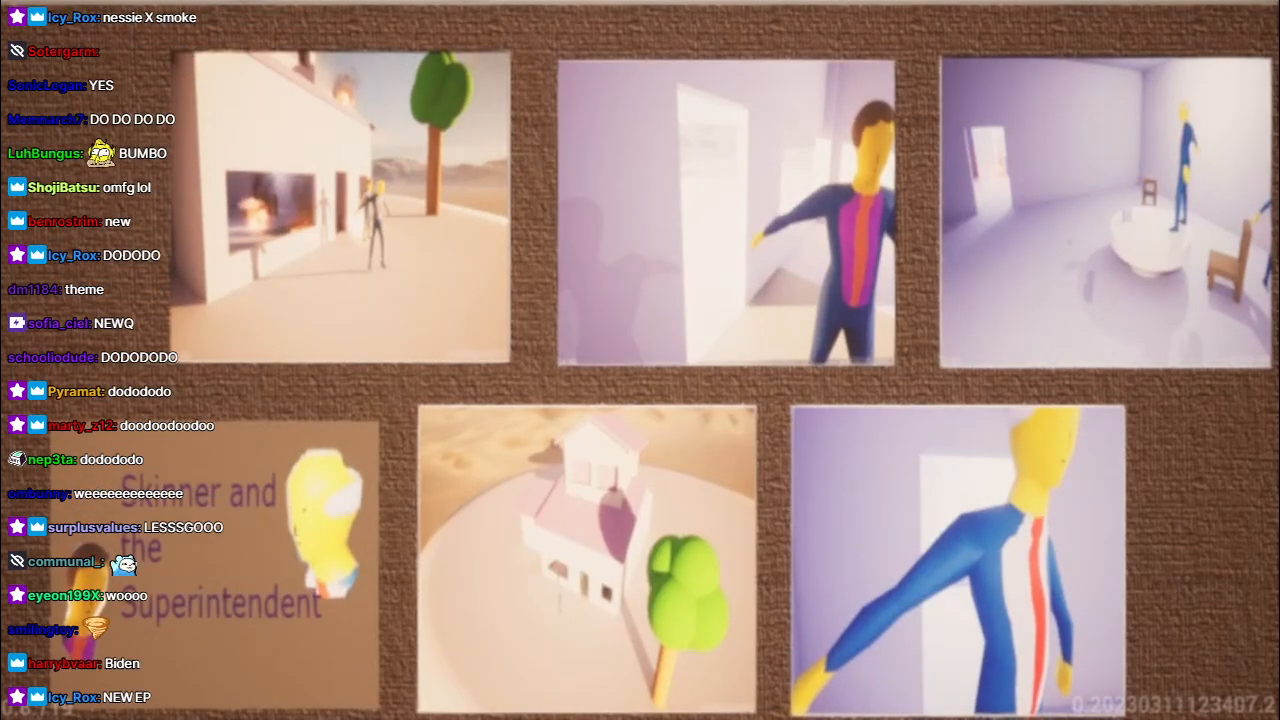
scroll(down, 3)
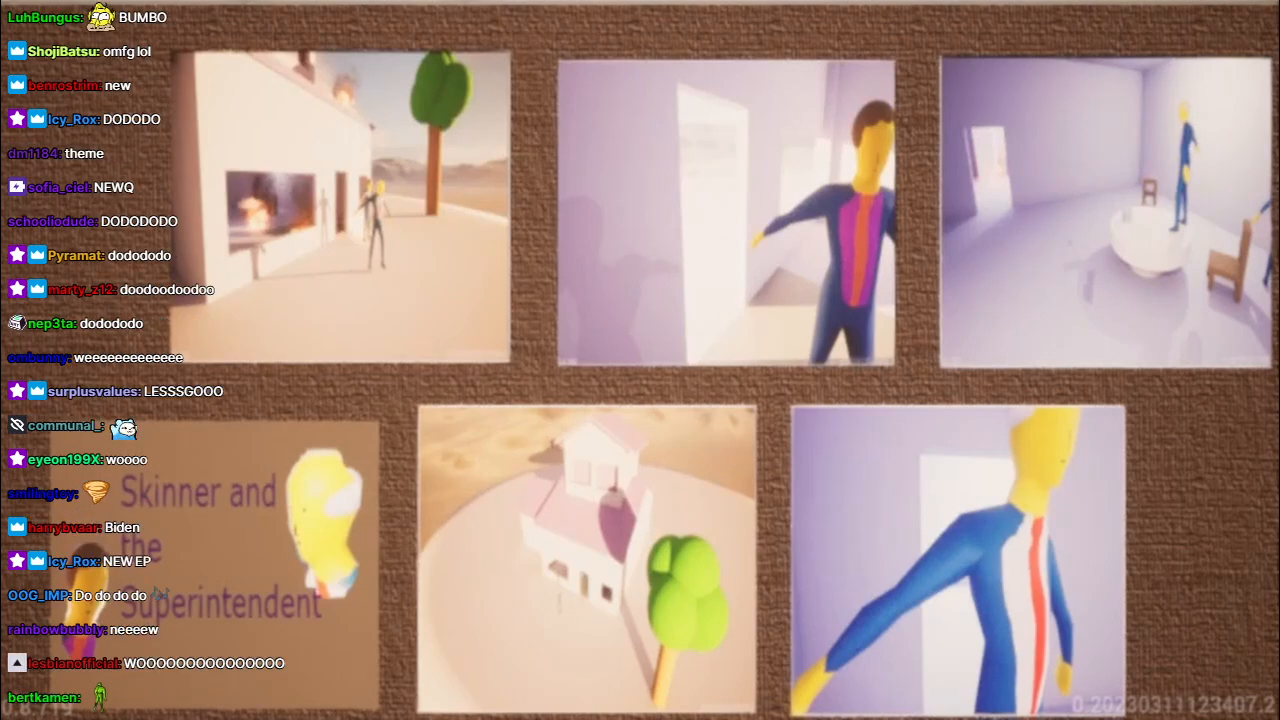
scroll(down, 3)
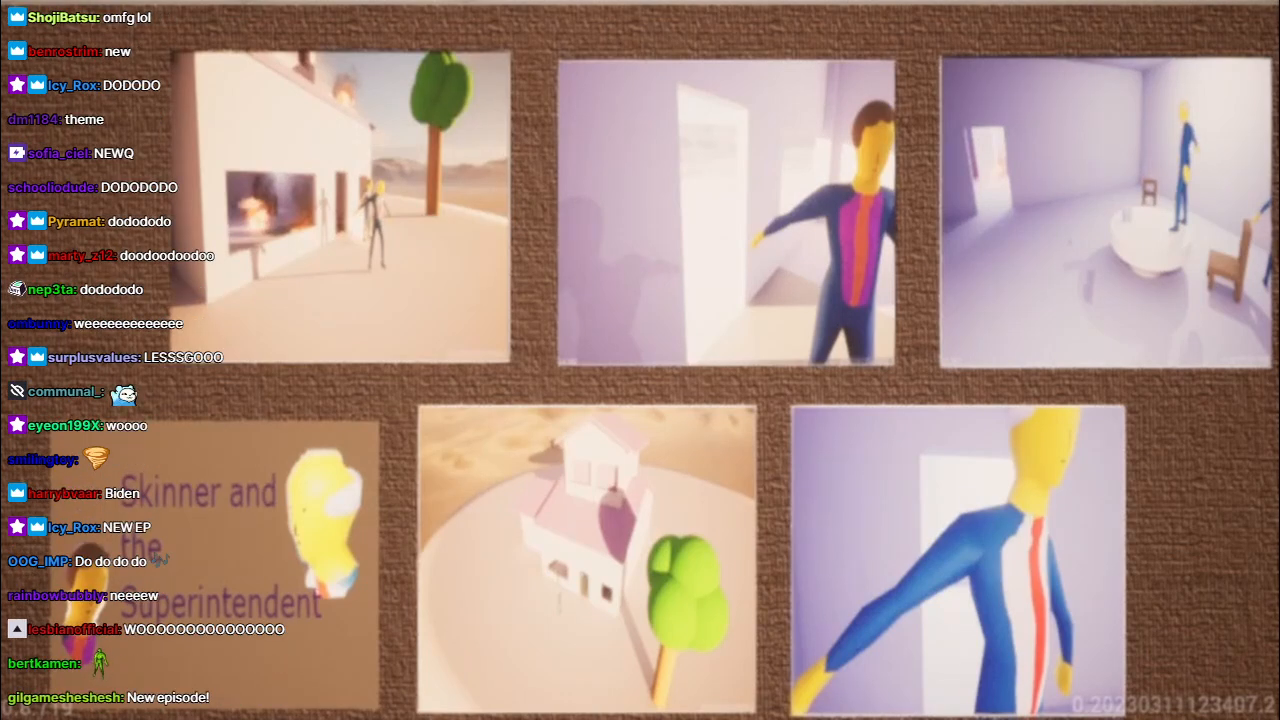
scroll(down, 3)
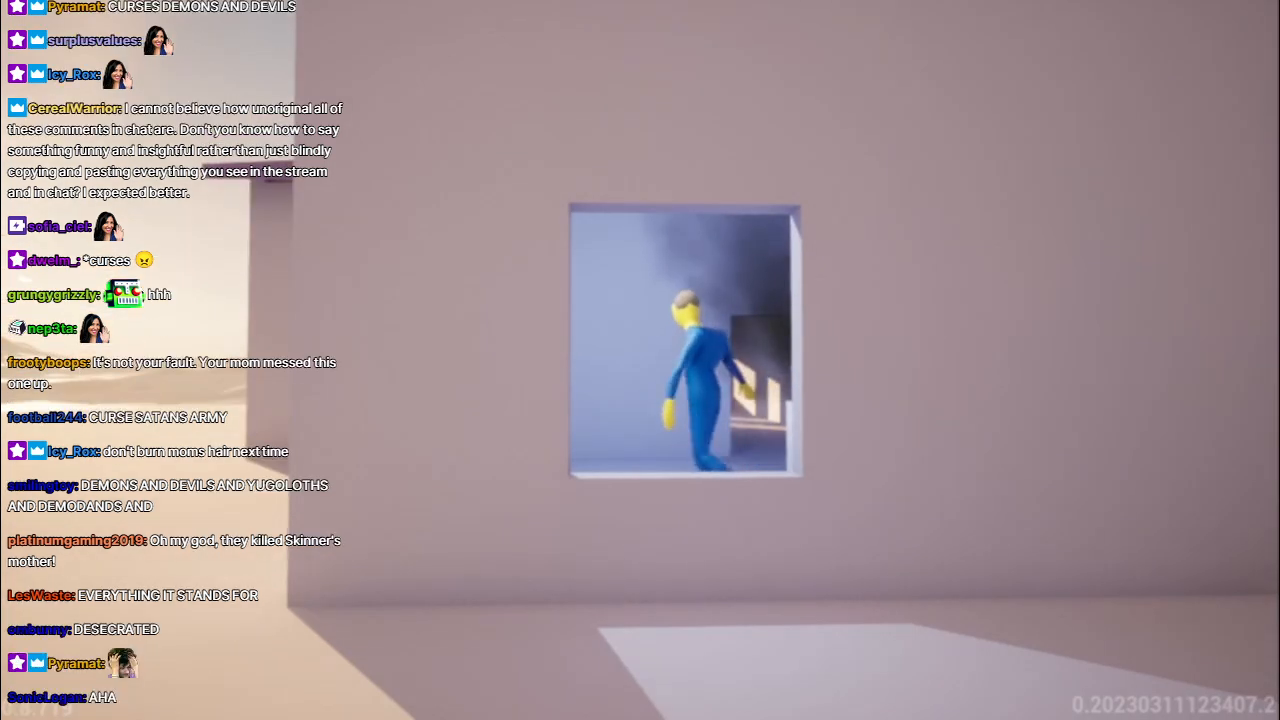
scroll(down, 3)
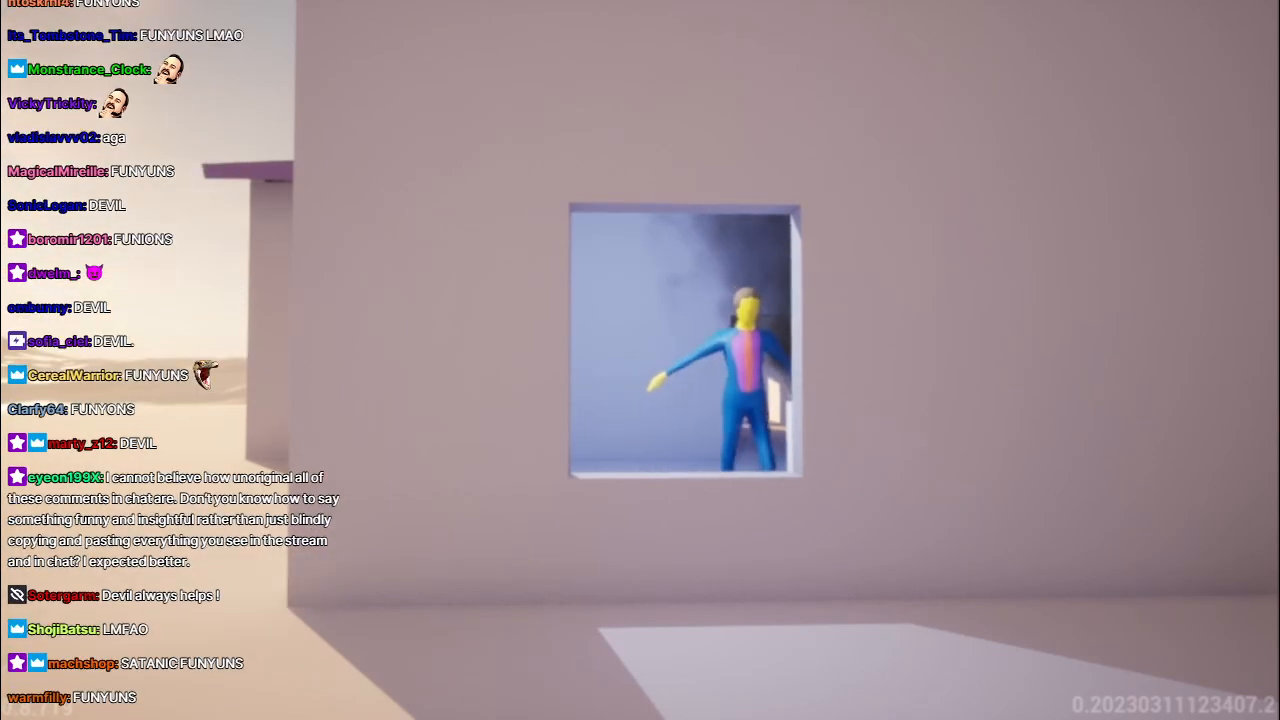
scroll(down, 3)
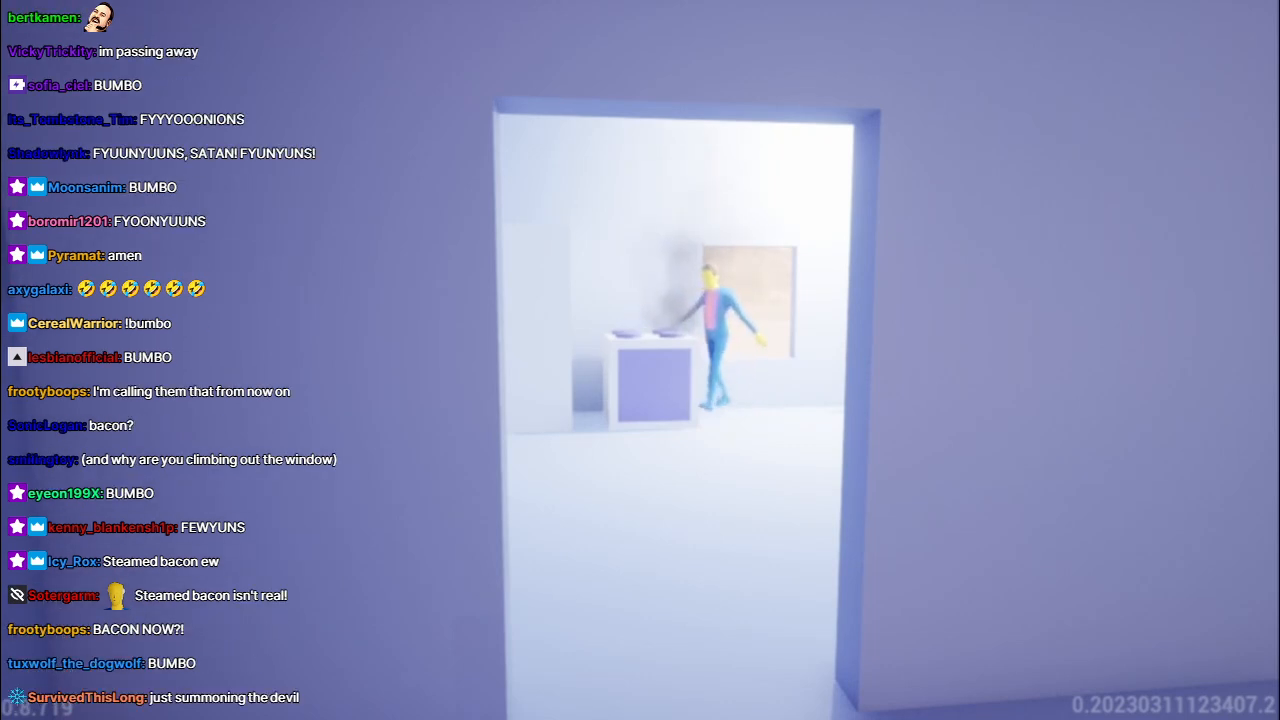
scroll(down, 3)
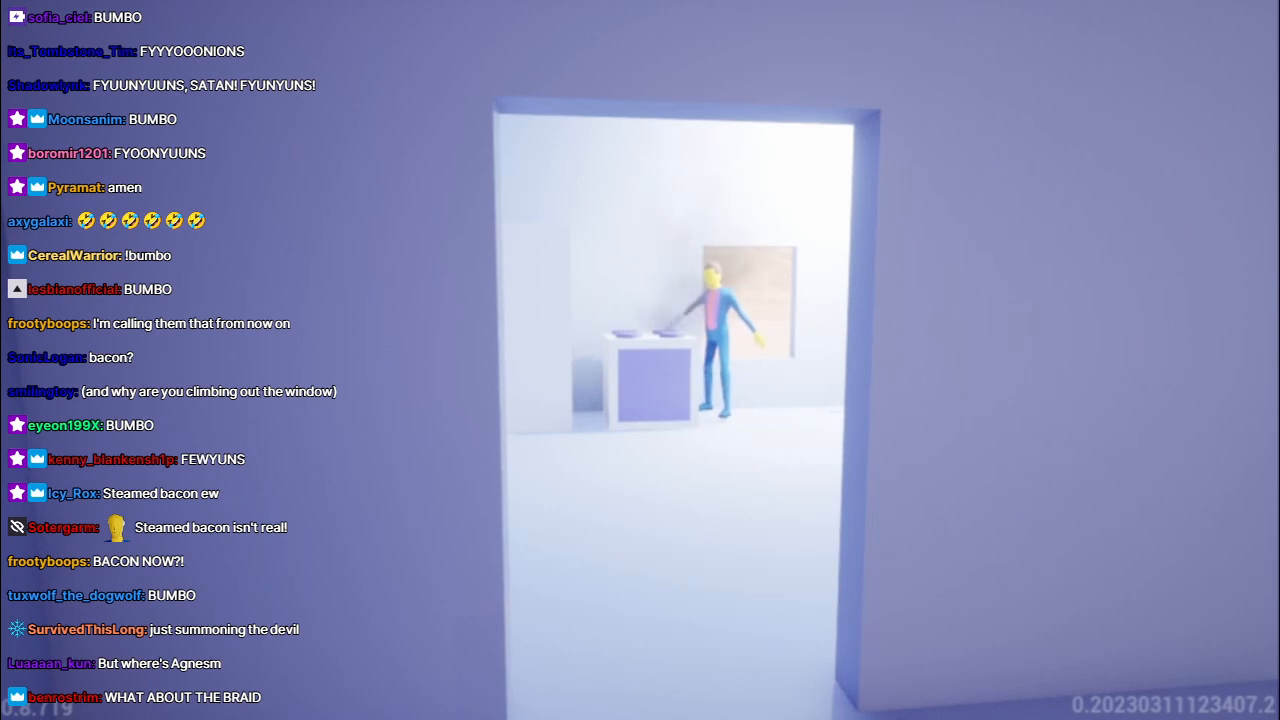